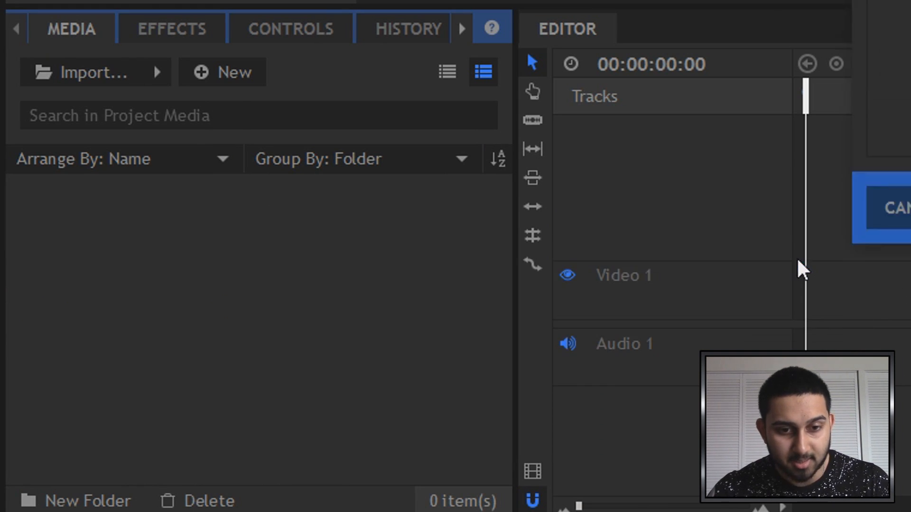
- Create a new 1920×1080, 30 fps composite shot named 'Text'
click(222, 72)
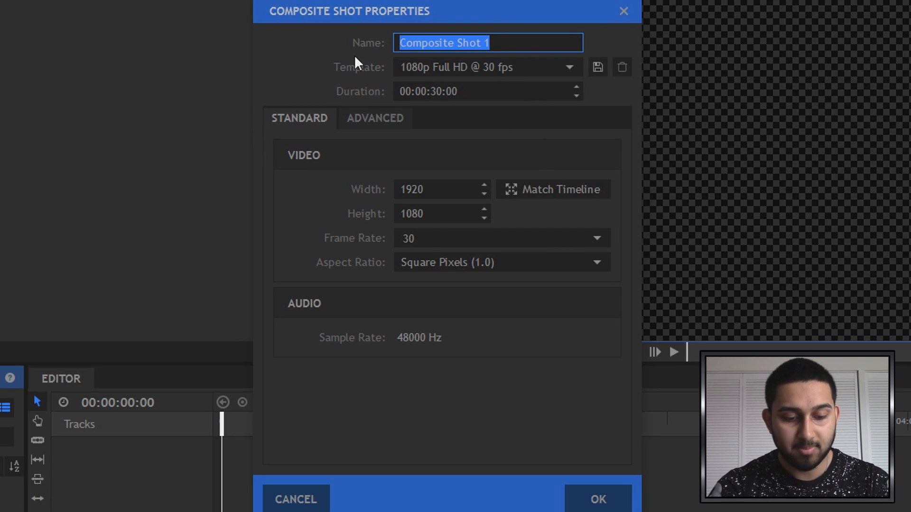
text(Text)
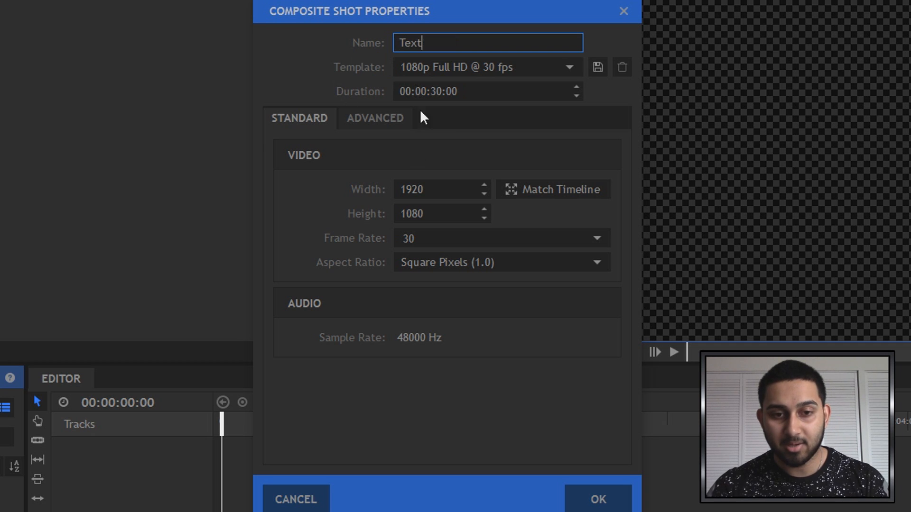
mouse_move(374, 284)
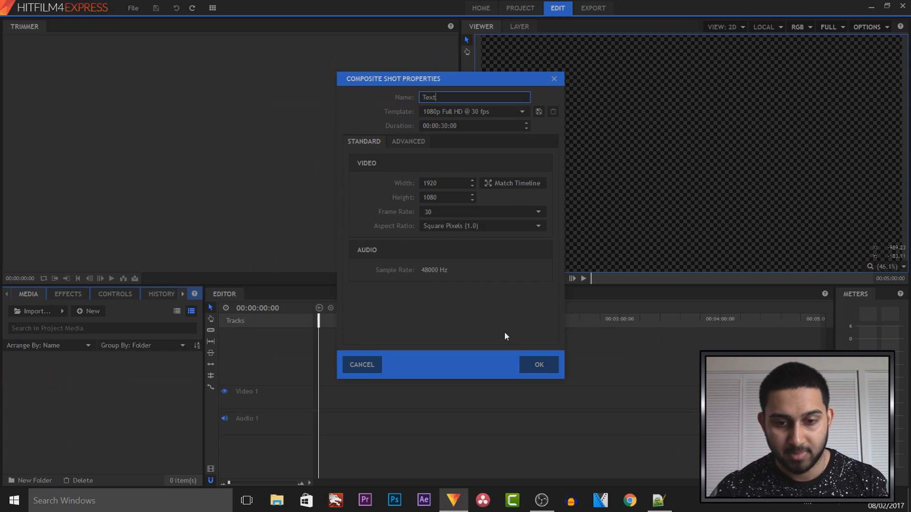
click(538, 364)
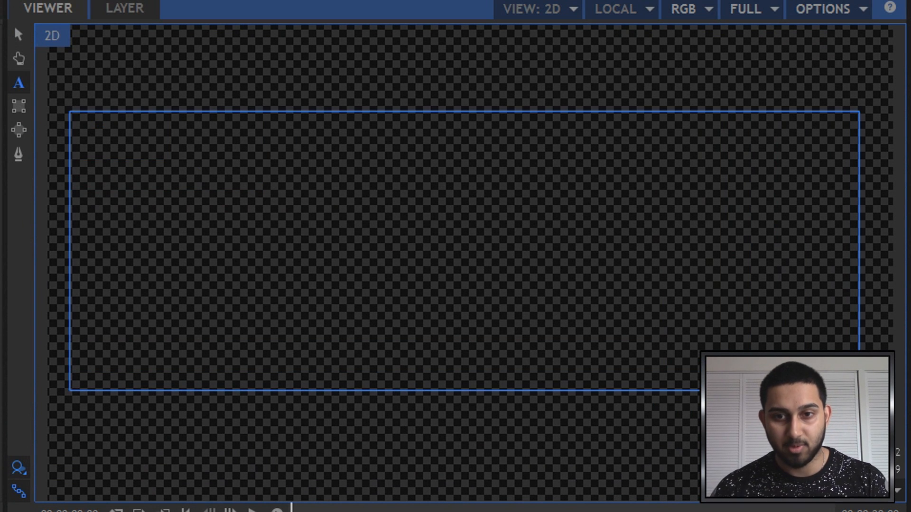
- Draw a text box in the Viewer and enter 'CasualSavage'
text(Casual)
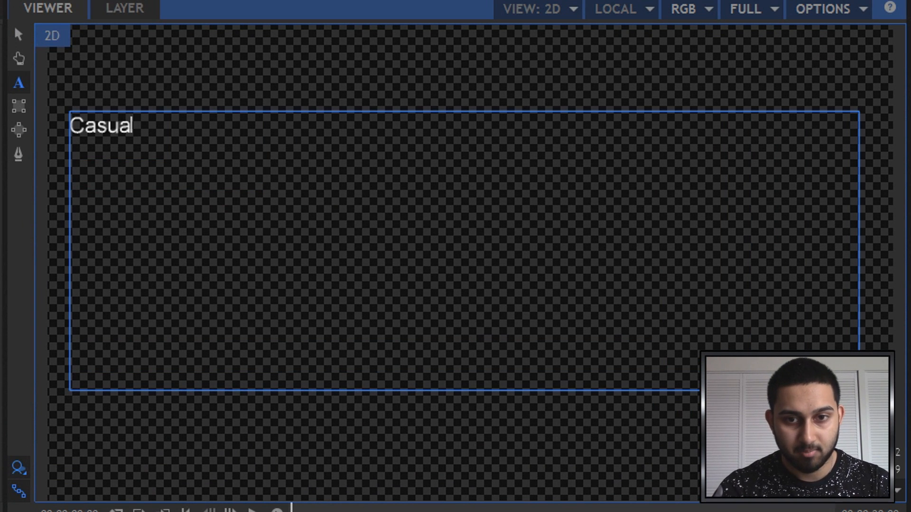
text(Savage)
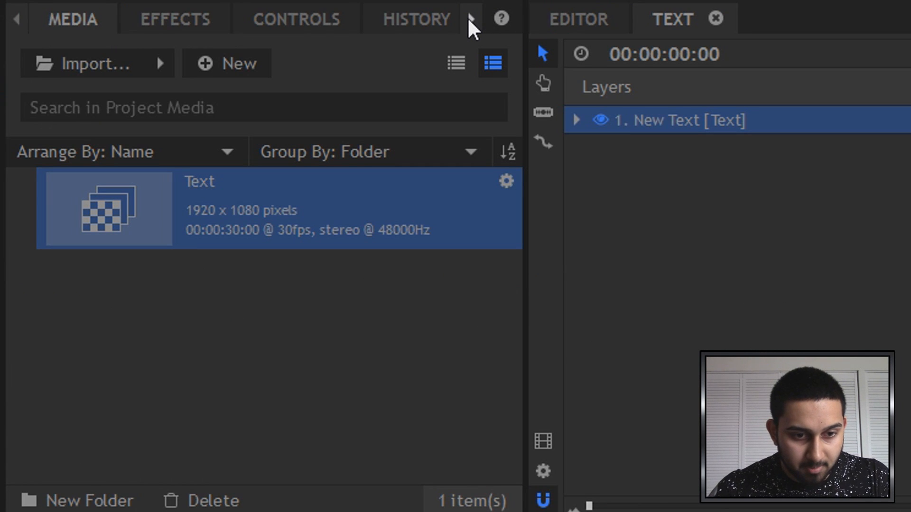
- Change the CasualSavage font from Arial to HappyKiller
click(470, 18)
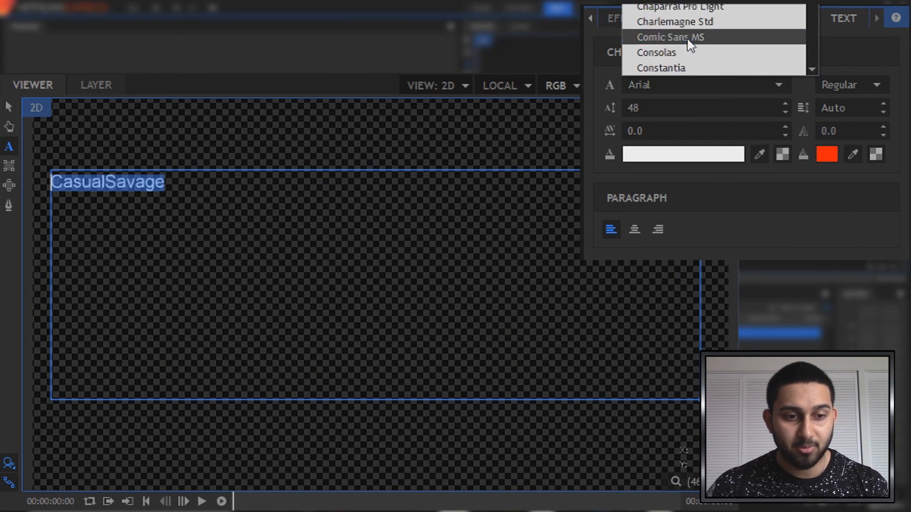
scroll(down, 3)
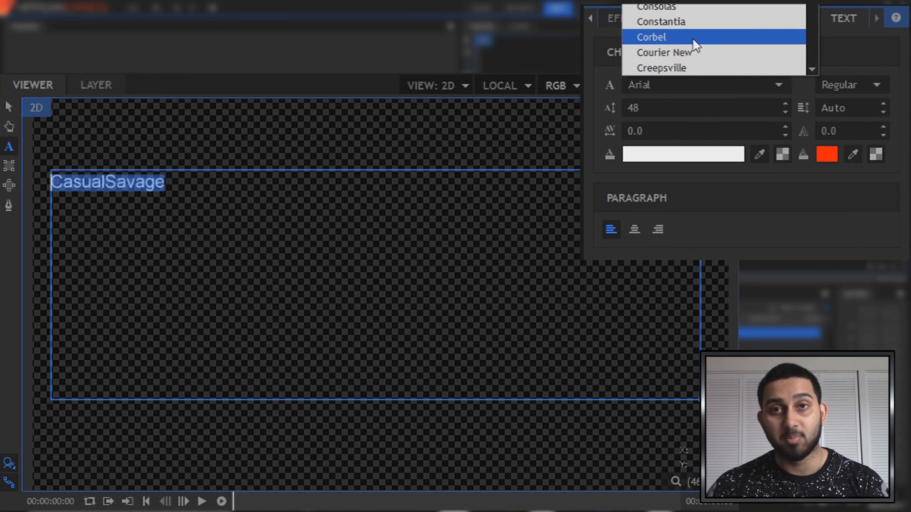
scroll(down, 3)
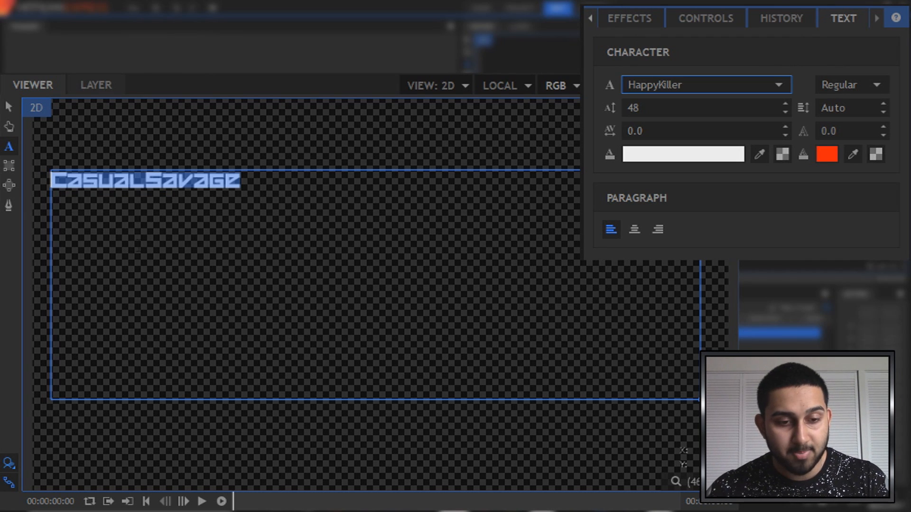
click(877, 85)
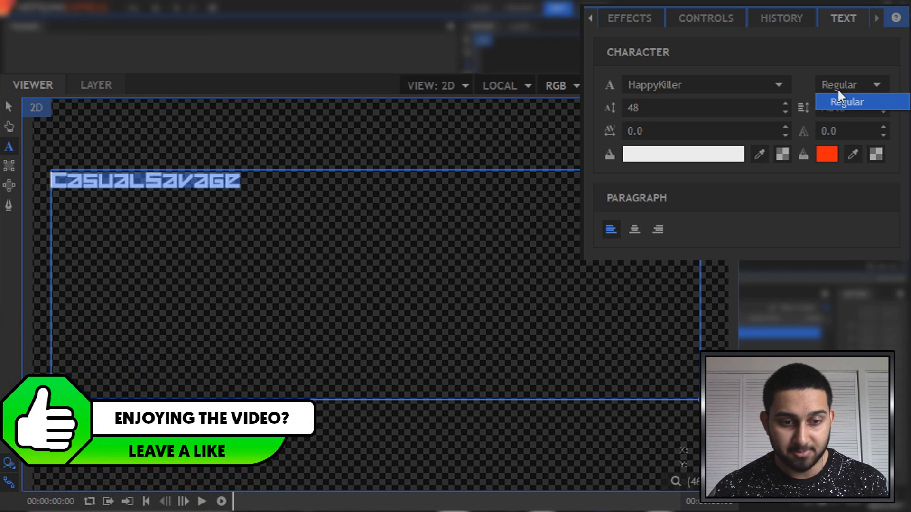
- Keep Regular style, adjust the font size, set tracking 0.0 and leading 75.0
click(848, 101)
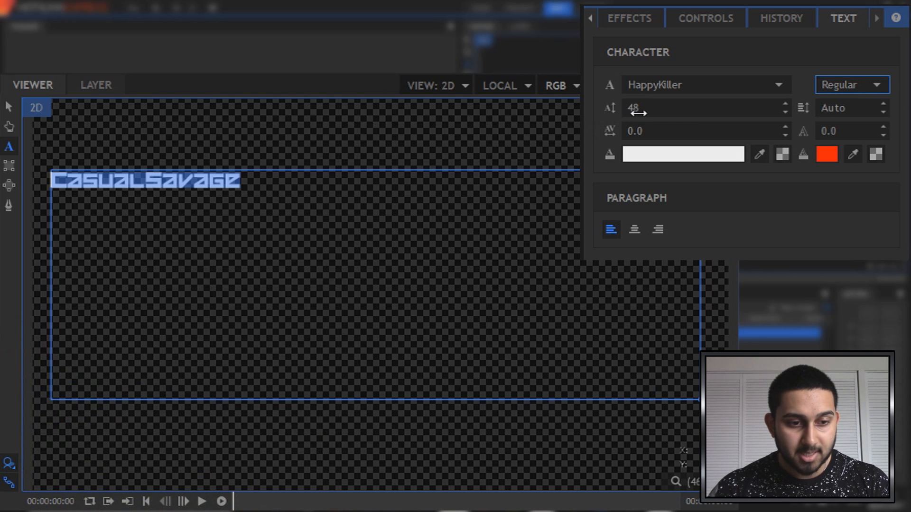
text(87)
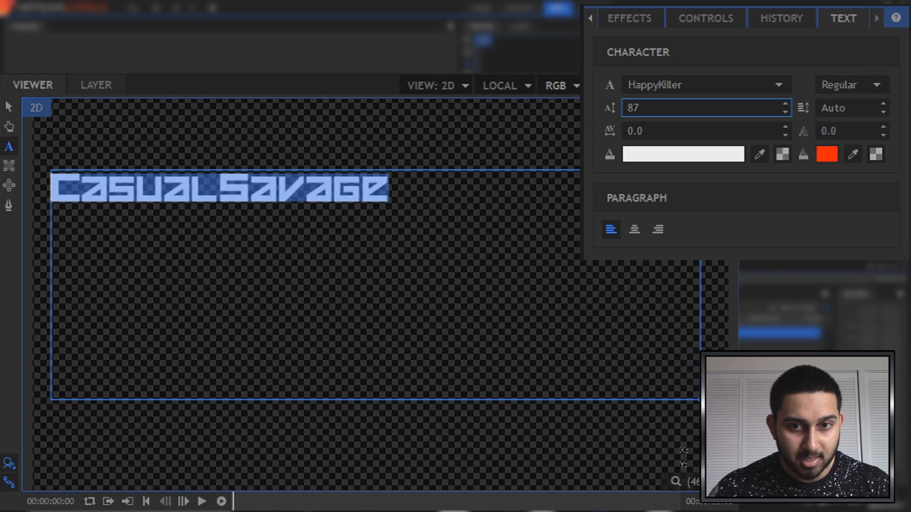
text(171)
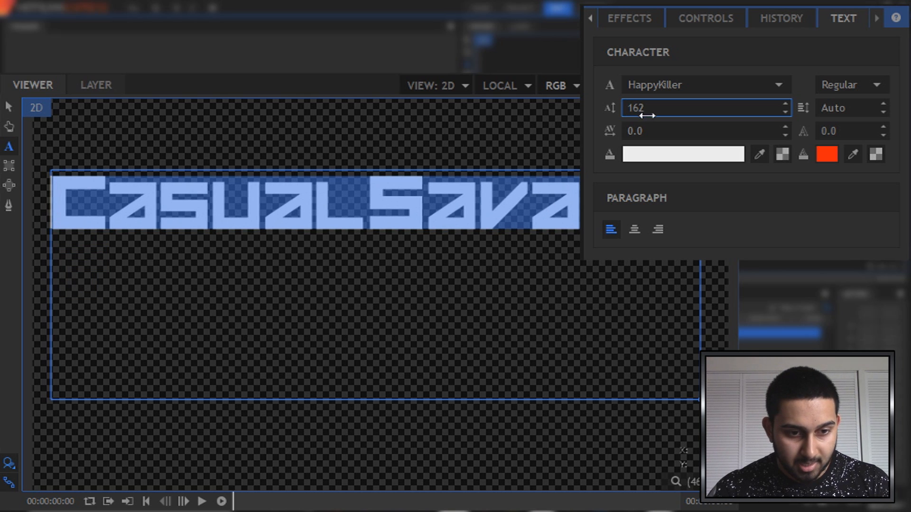
mouse_move(658, 131)
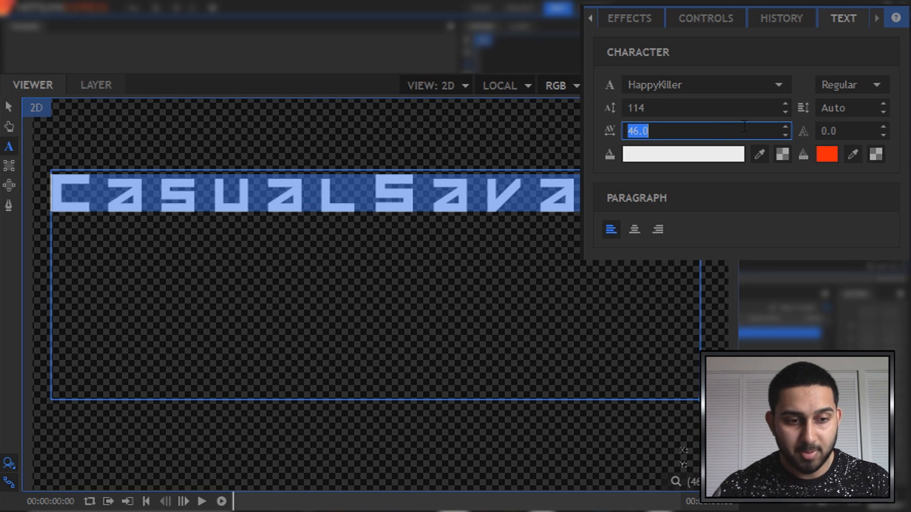
text(0.0)
click(852, 108)
text(142)
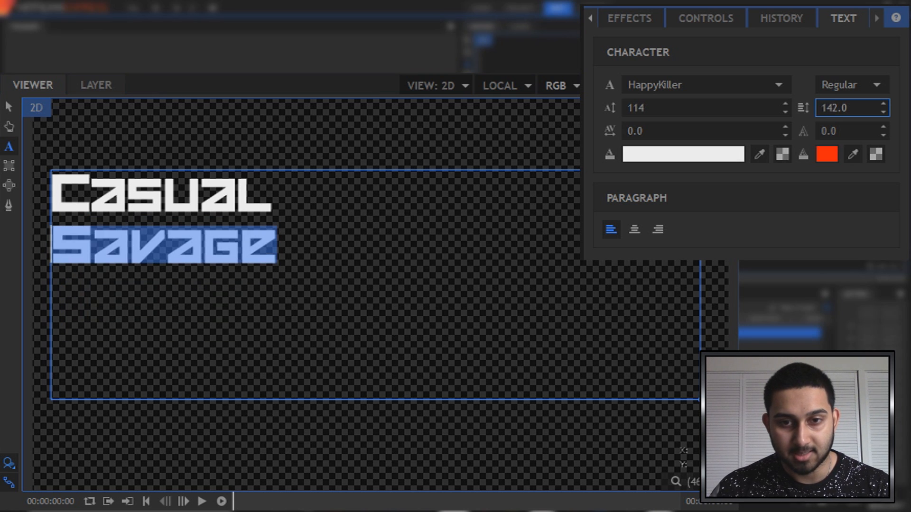
text(75.0)
click(853, 131)
text(18)
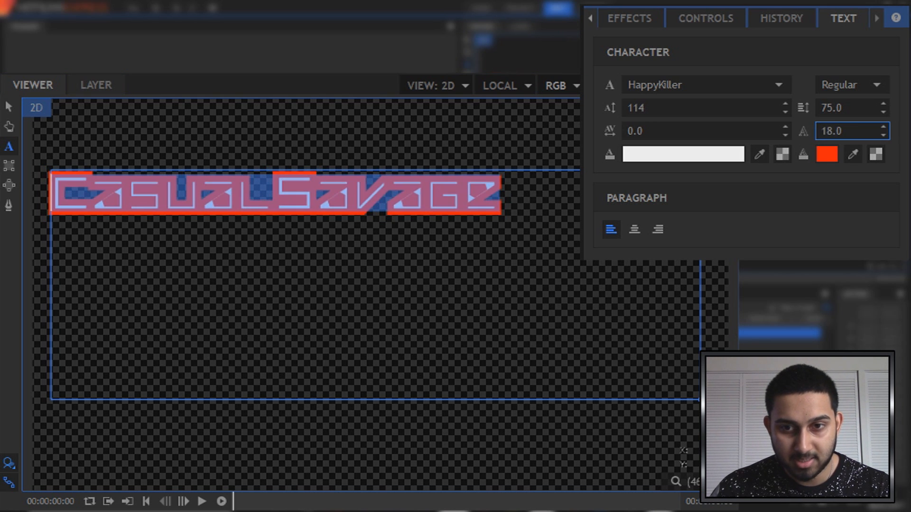
- Set the outline width to 6.0, thin it to 4.0, and start choosing its colour
text(6.0)
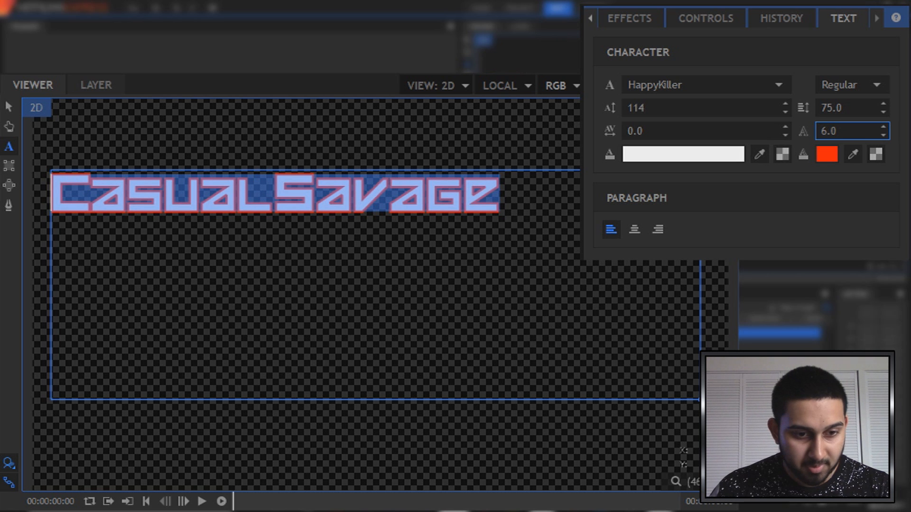
drag(851, 131, 837, 130)
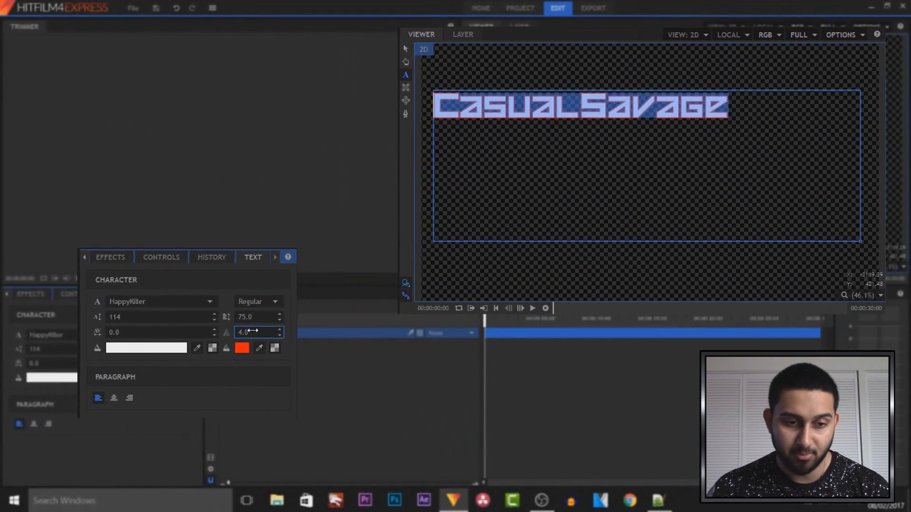
click(241, 347)
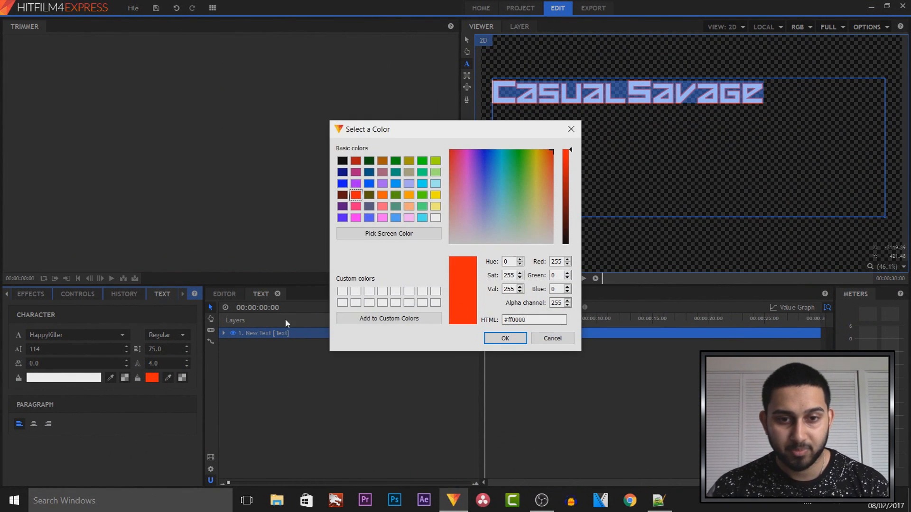
- Make the CasualSavage outline cyan
click(496, 178)
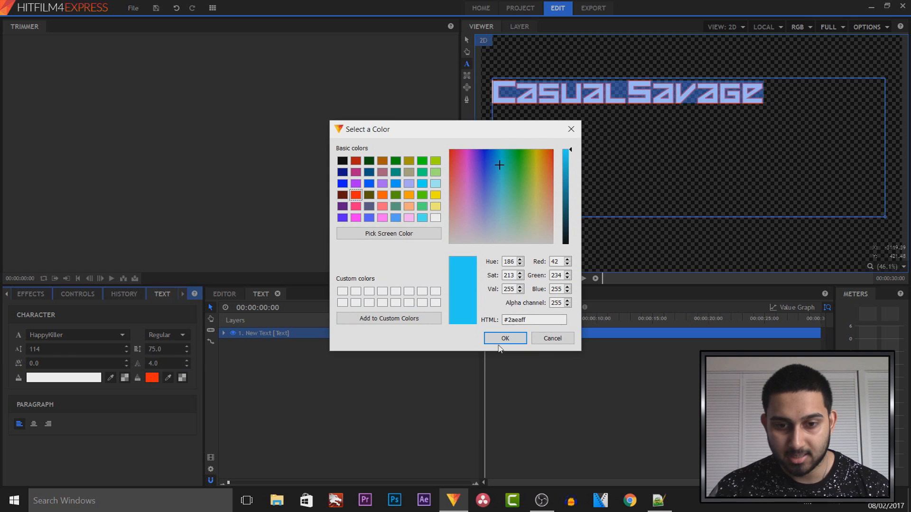
click(505, 338)
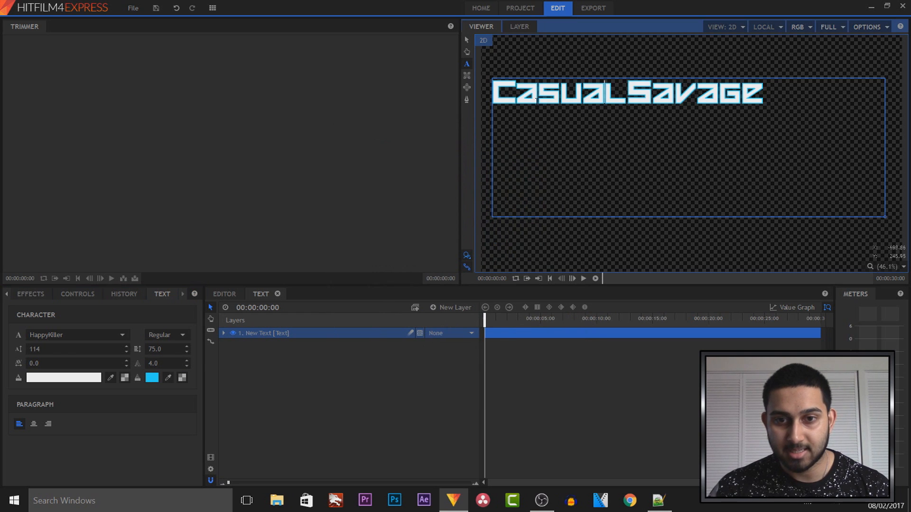
double_click(625, 94)
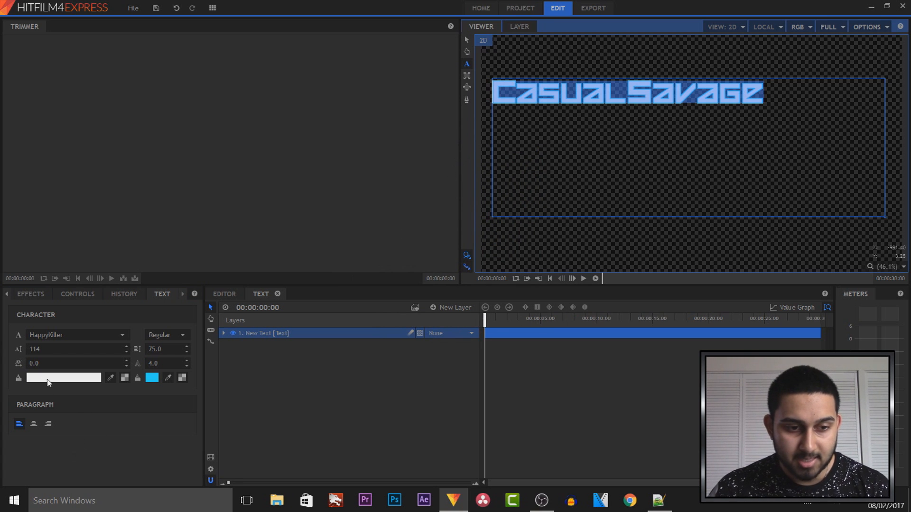
- Make the CasualSavage fill black
click(65, 377)
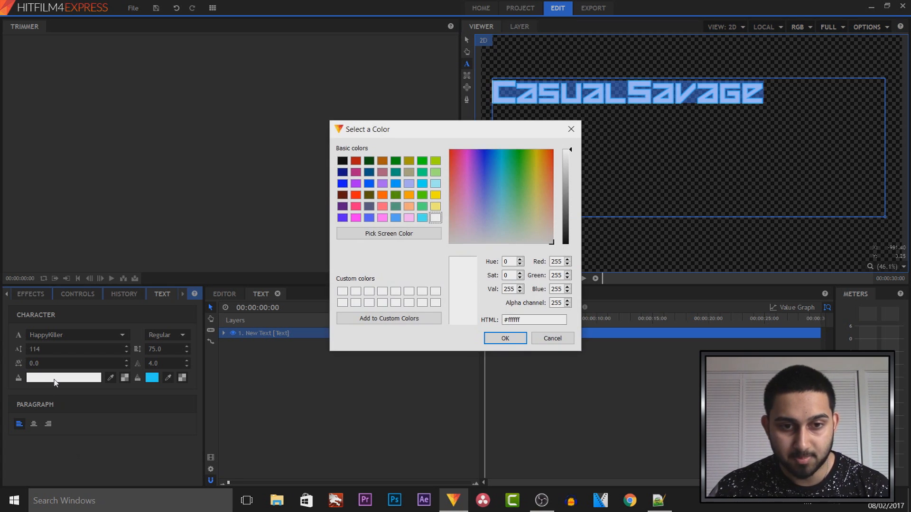
click(342, 161)
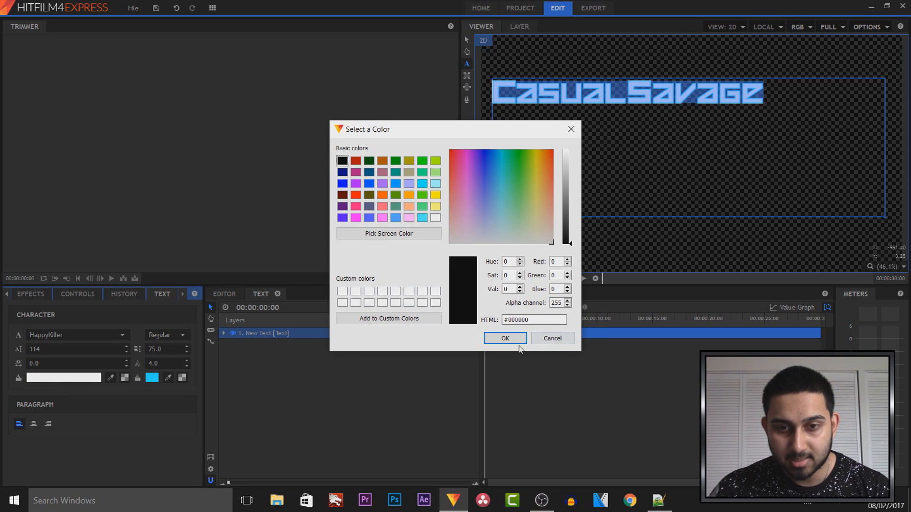
click(505, 338)
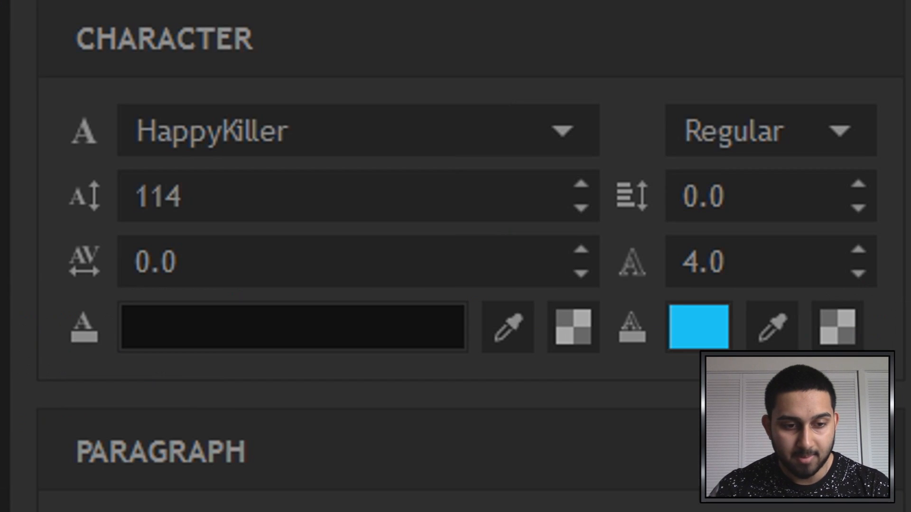
mouse_move(569, 328)
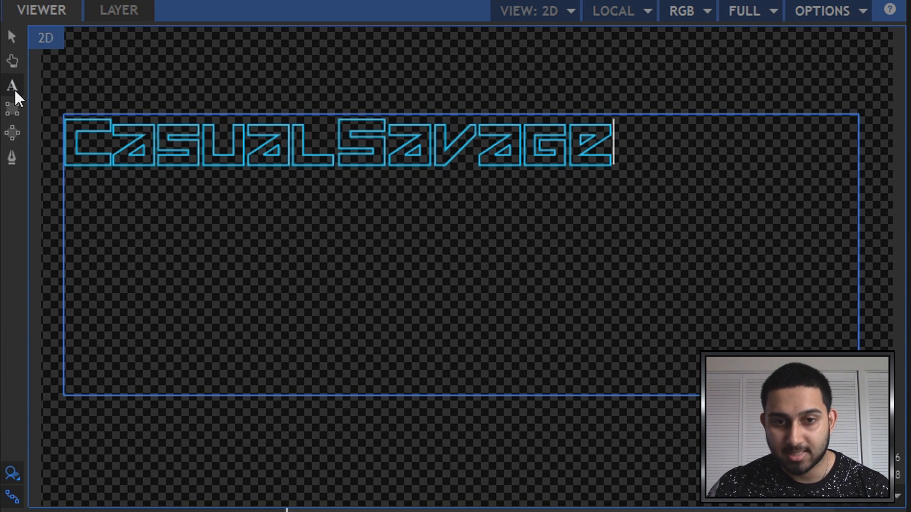
- Leave text editing and select the CasualSavage layer with the Select tool
click(12, 84)
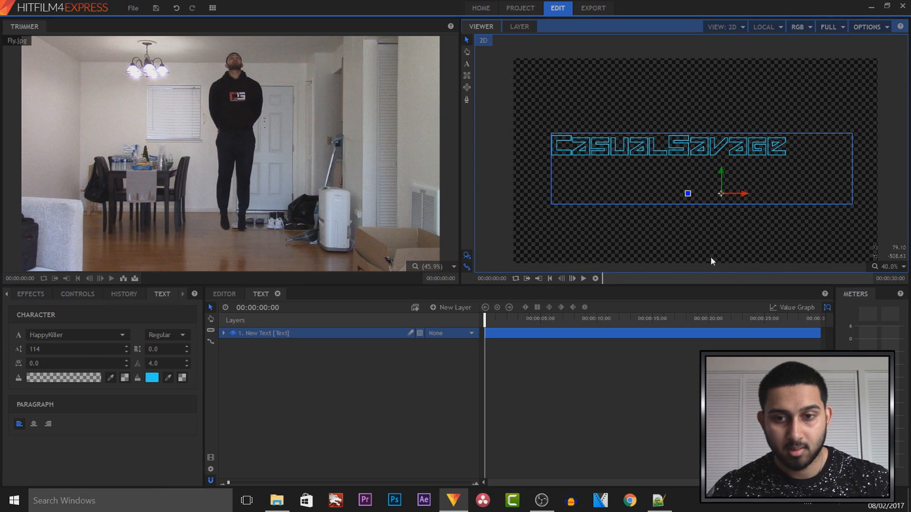
mouse_move(676, 198)
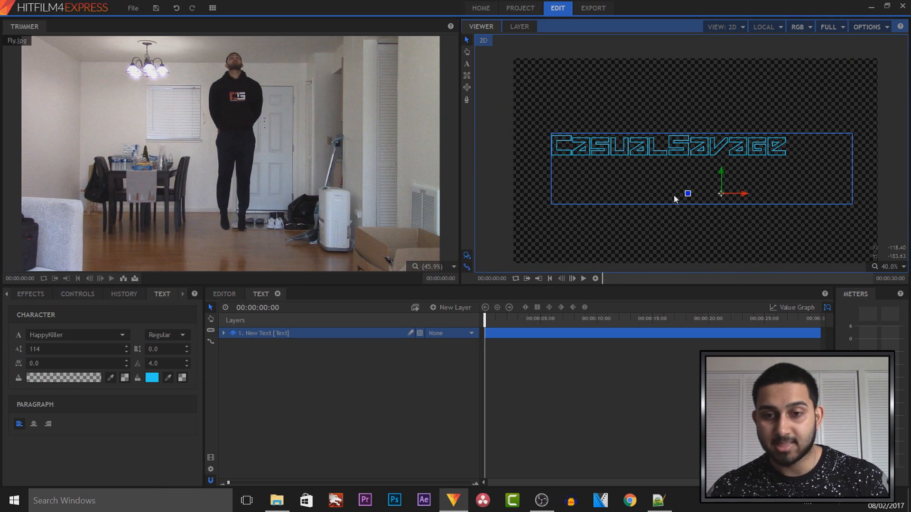